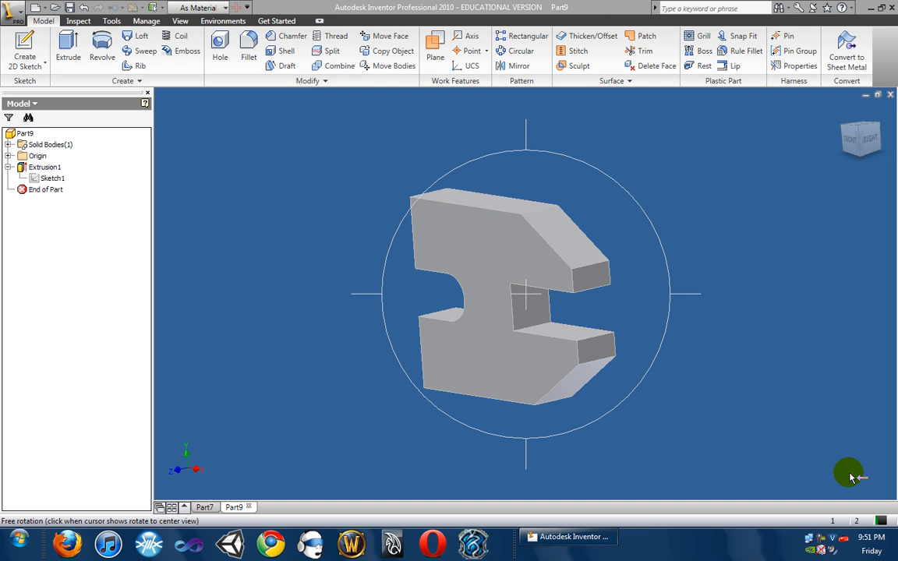
pyautogui.moveTo(403, 258)
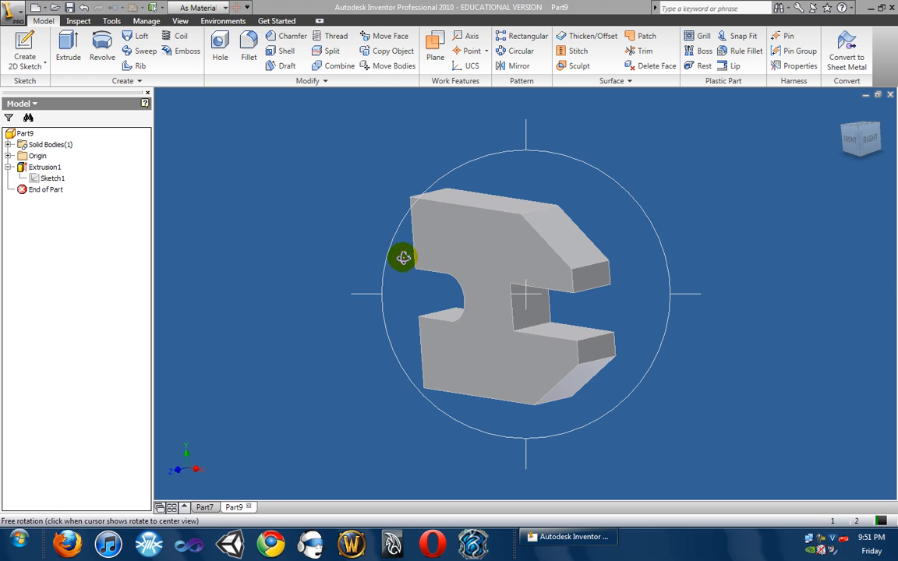
# - Free-orbit the extruded part from isometric to a near-front view of its profile
pyautogui.moveTo(403, 257); pyautogui.dragTo(454, 231)
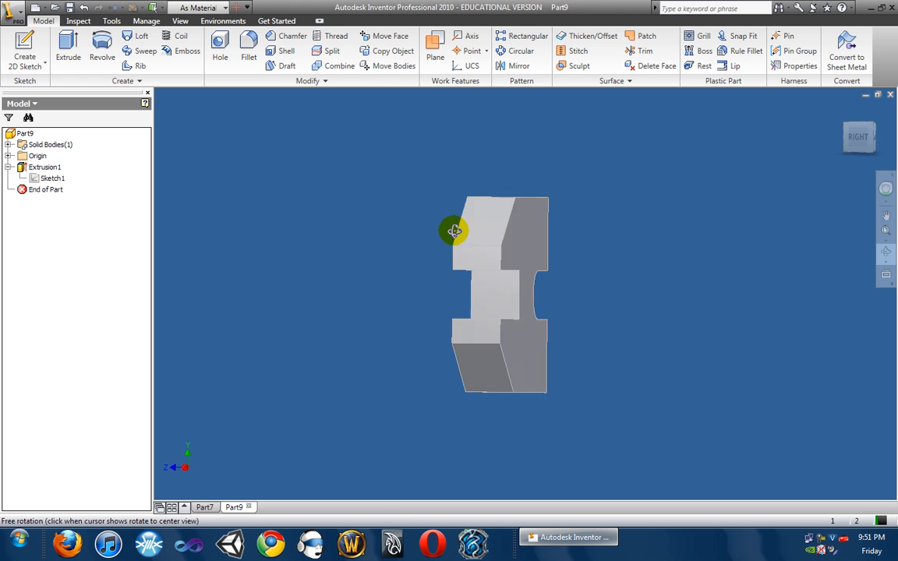
pyautogui.moveTo(455, 231); pyautogui.dragTo(538, 246)
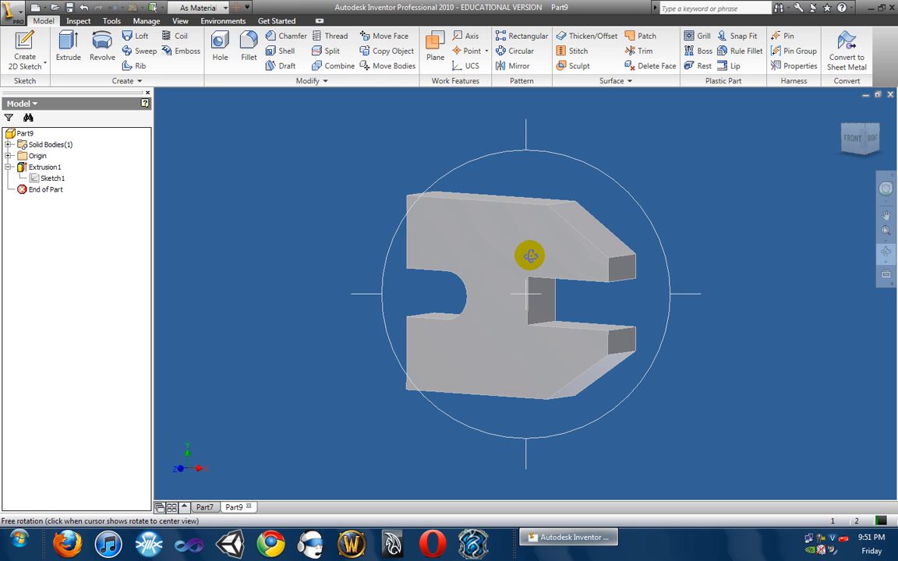
pyautogui.moveTo(530, 255); pyautogui.dragTo(513, 248)
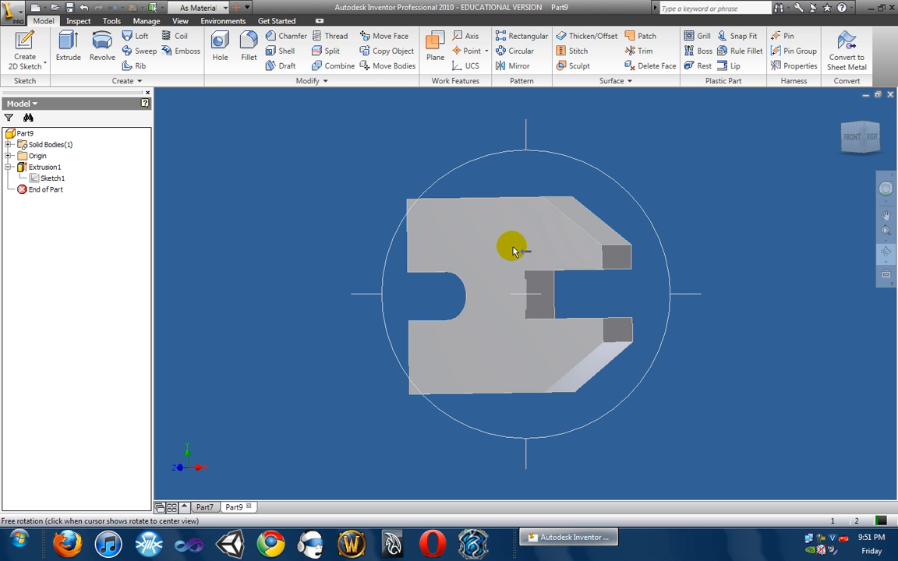
pyautogui.click(14, 14)
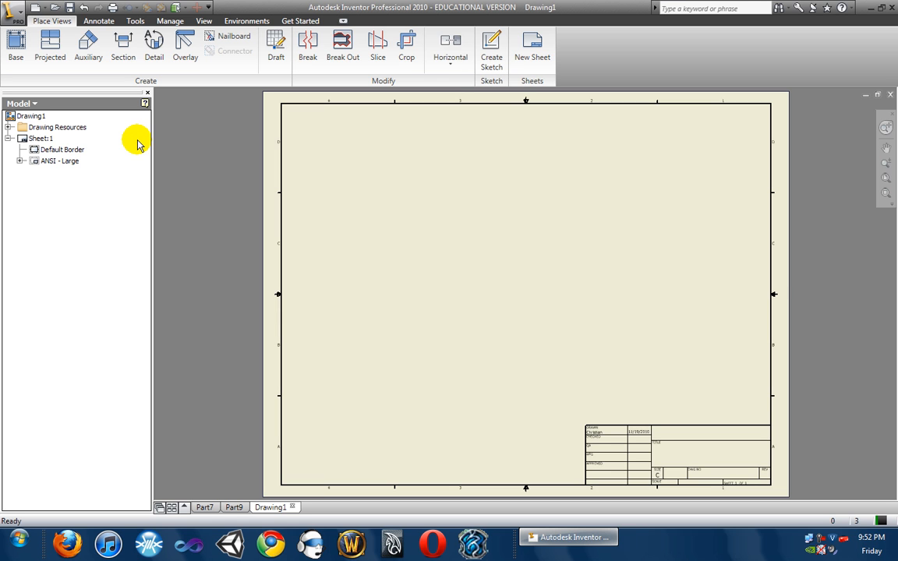
pyautogui.moveTo(655, 414)
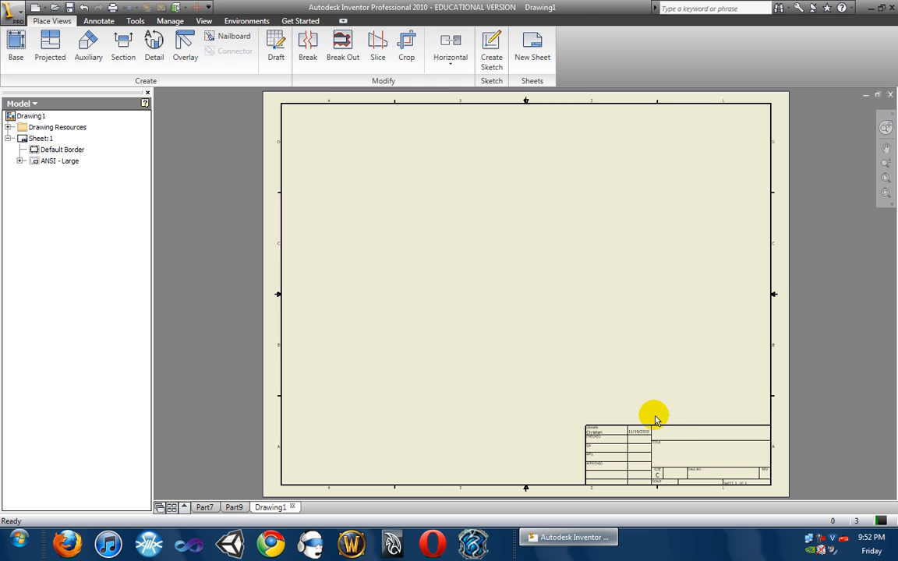
pyautogui.moveTo(86, 217)
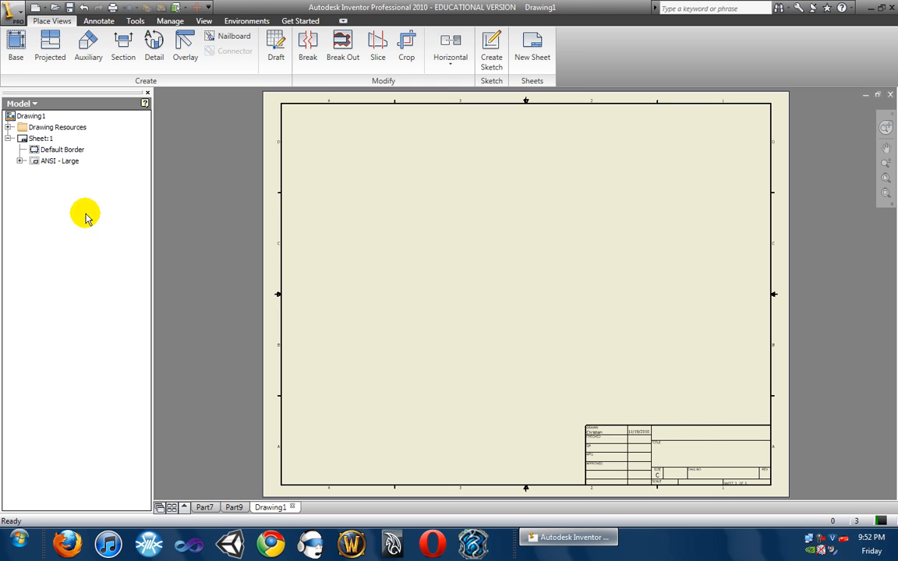
# - Expand ANSI - Large, review its title block property fields, and close that dialog
pyautogui.click(20, 161)
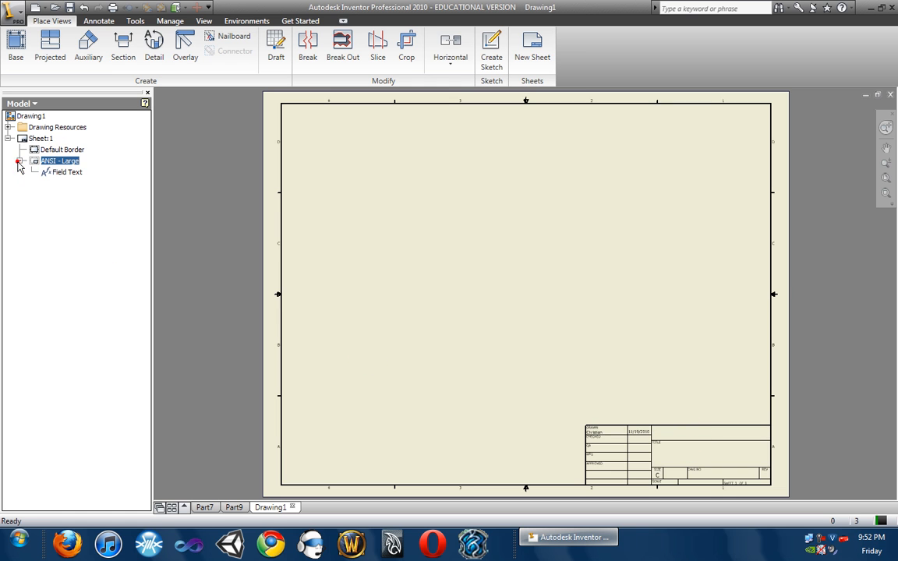
pyautogui.click(608, 432)
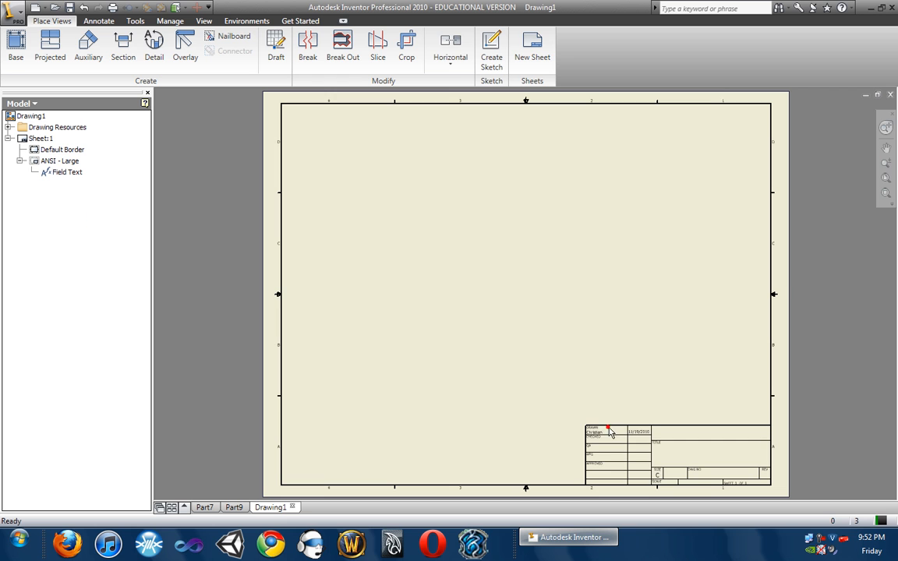
pyautogui.click(612, 444)
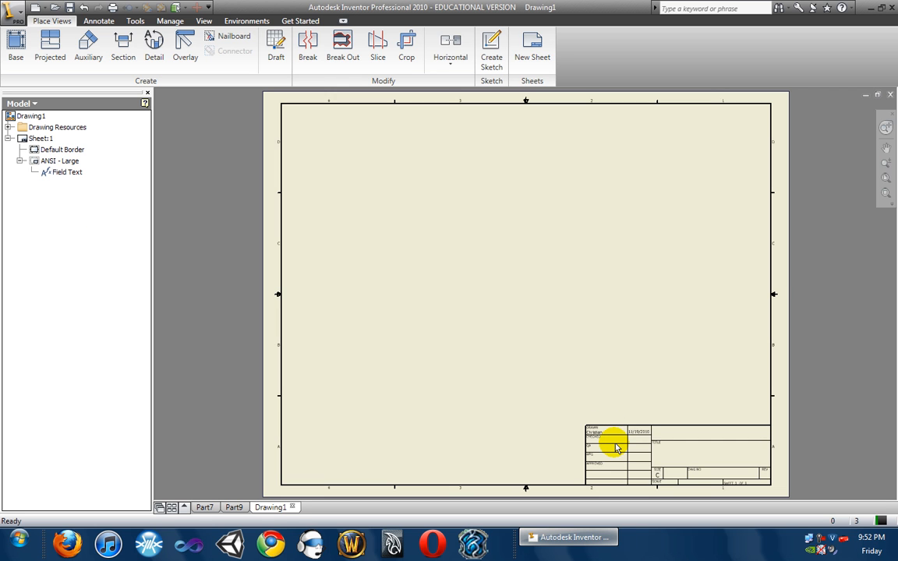
pyautogui.moveTo(259, 264)
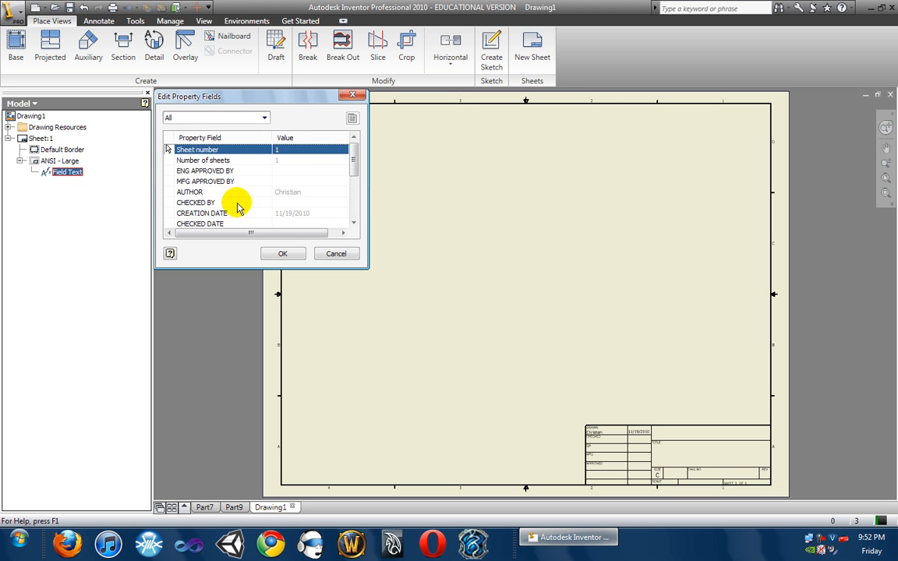
pyautogui.scroll(-3)
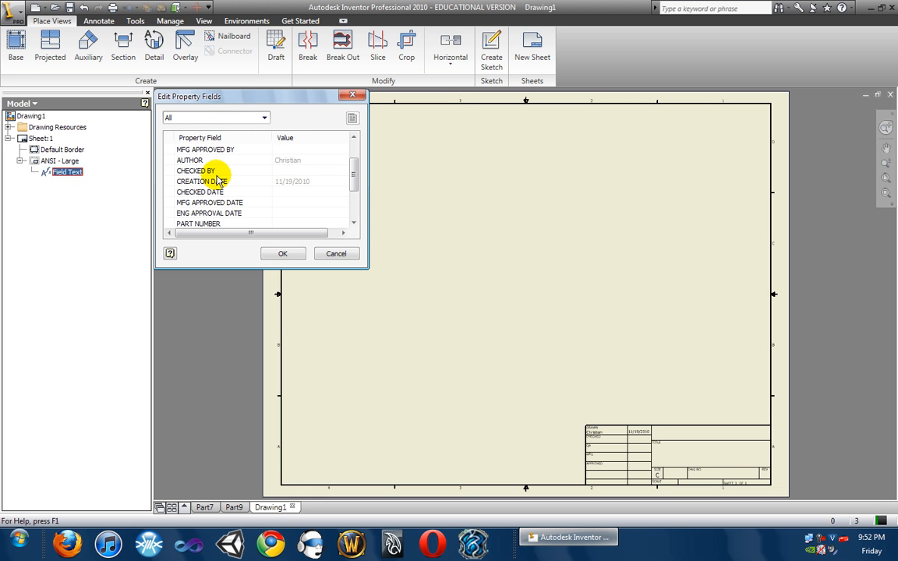
pyautogui.scroll(-3)
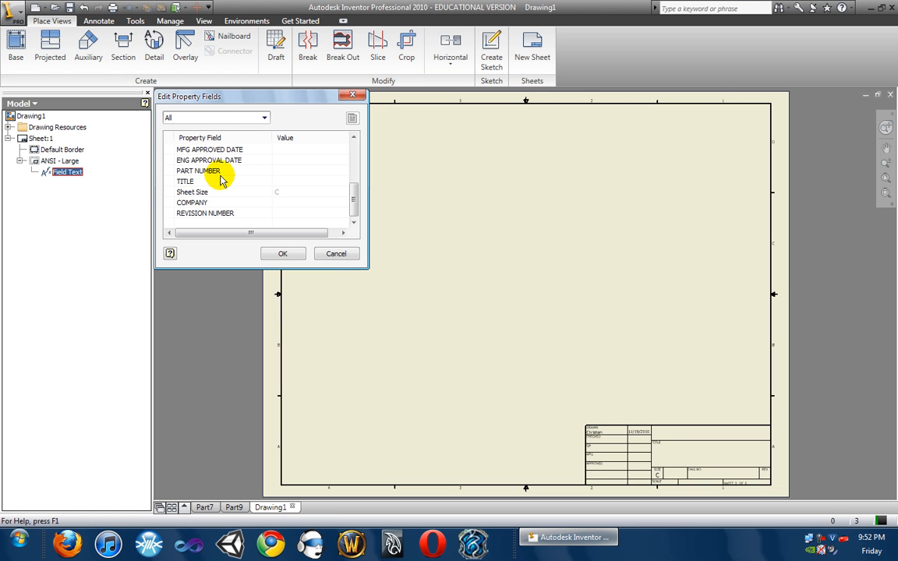
pyautogui.click(336, 254)
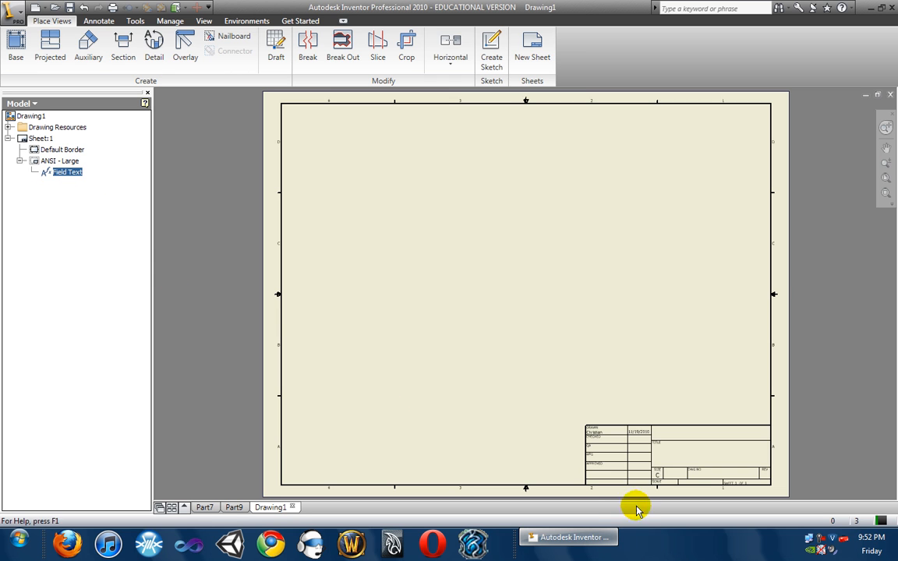
pyautogui.moveTo(148, 31)
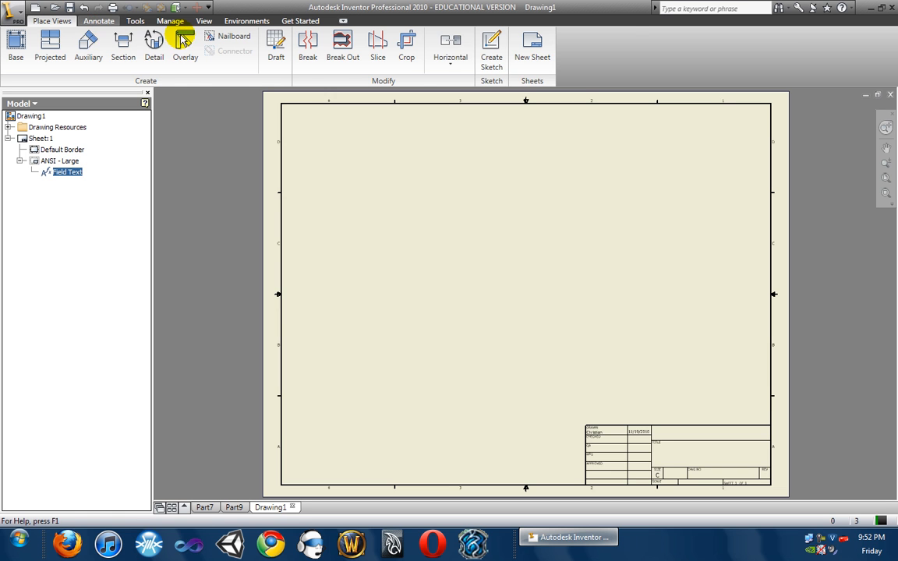
pyautogui.click(98, 21)
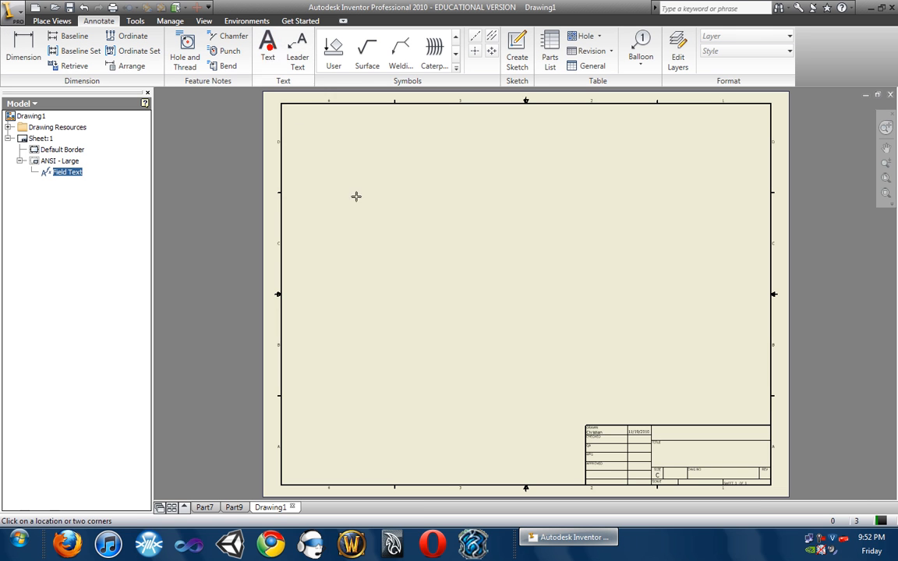
pyautogui.click(267, 47)
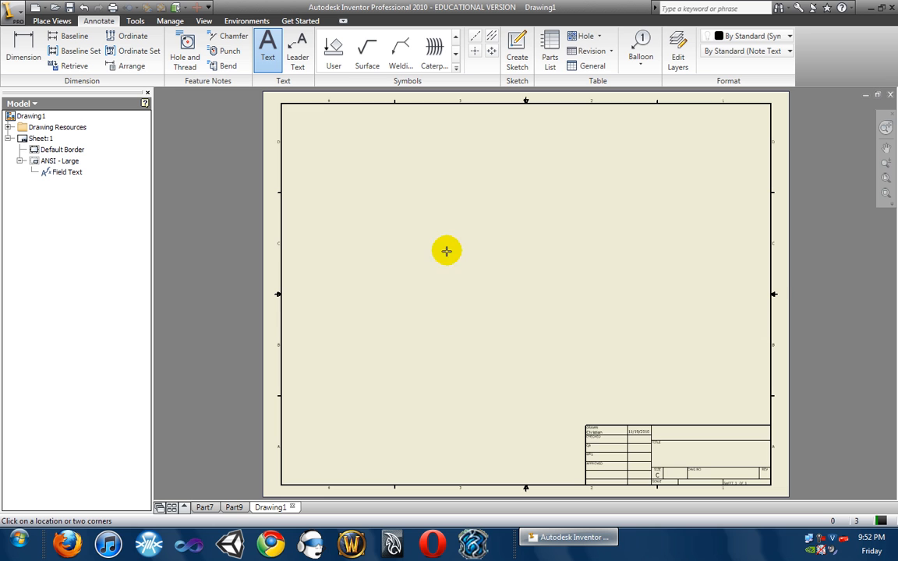
pyautogui.click(447, 251)
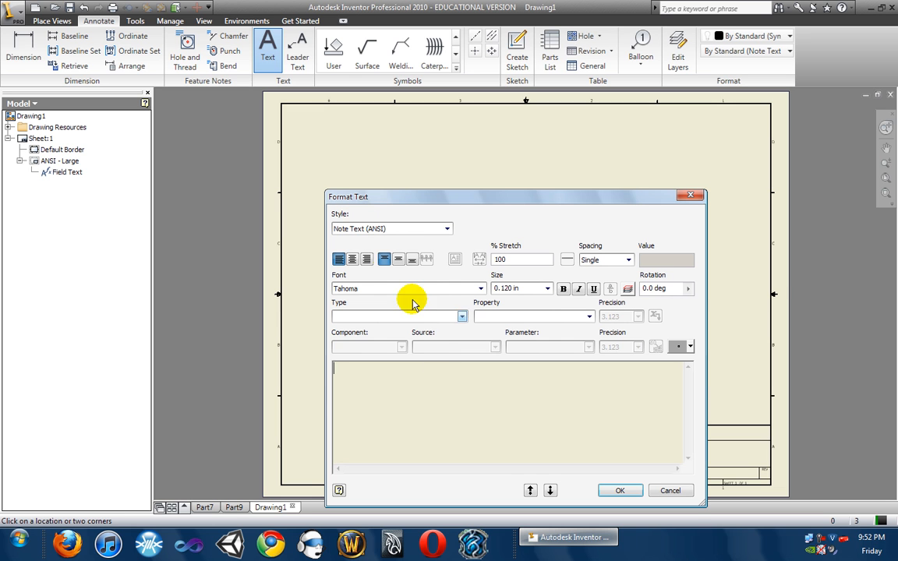
pyautogui.write('BlaBlaBla')
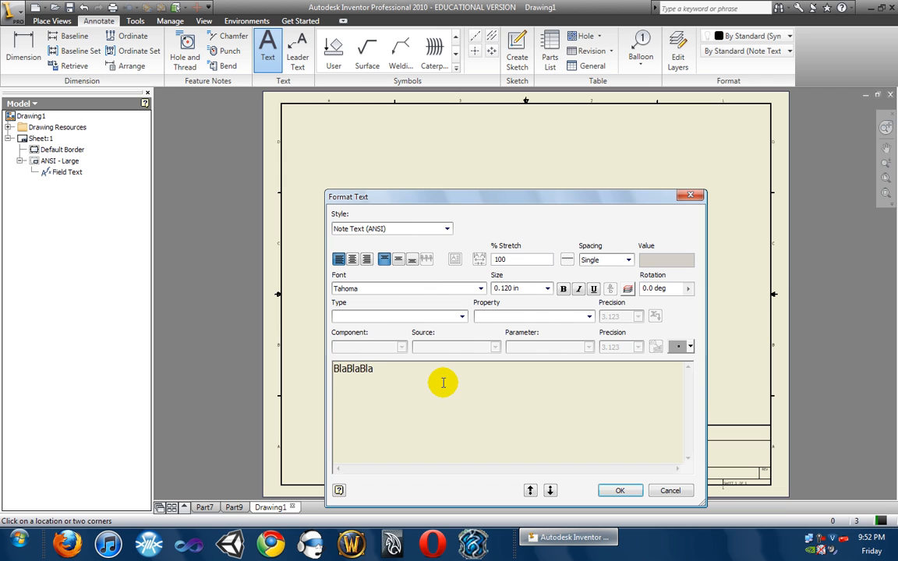
pyautogui.click(620, 490)
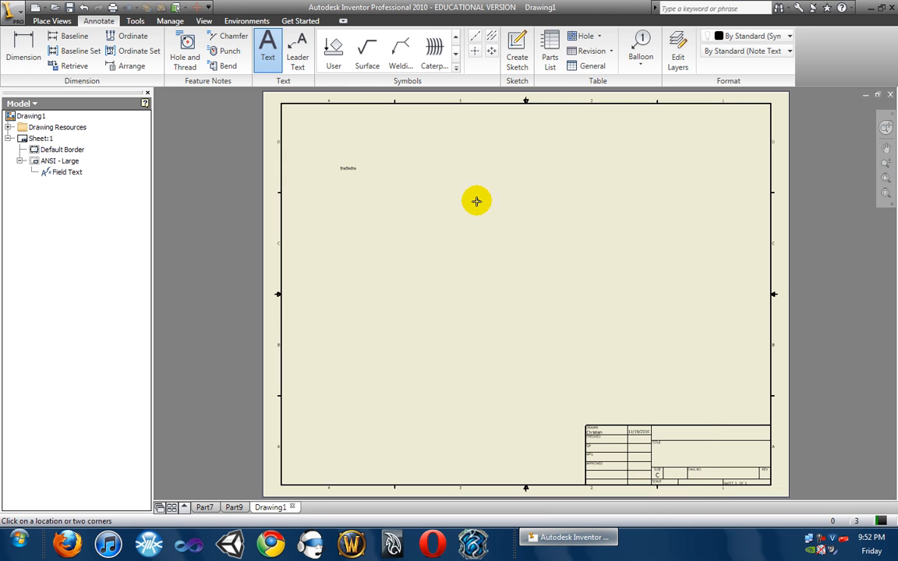
pyautogui.moveTo(366, 138)
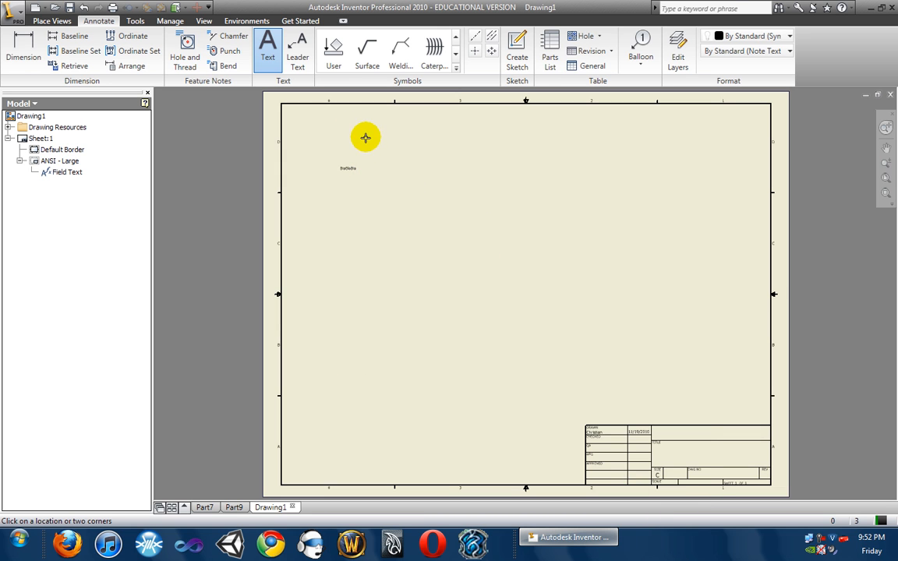
pyautogui.click(366, 138)
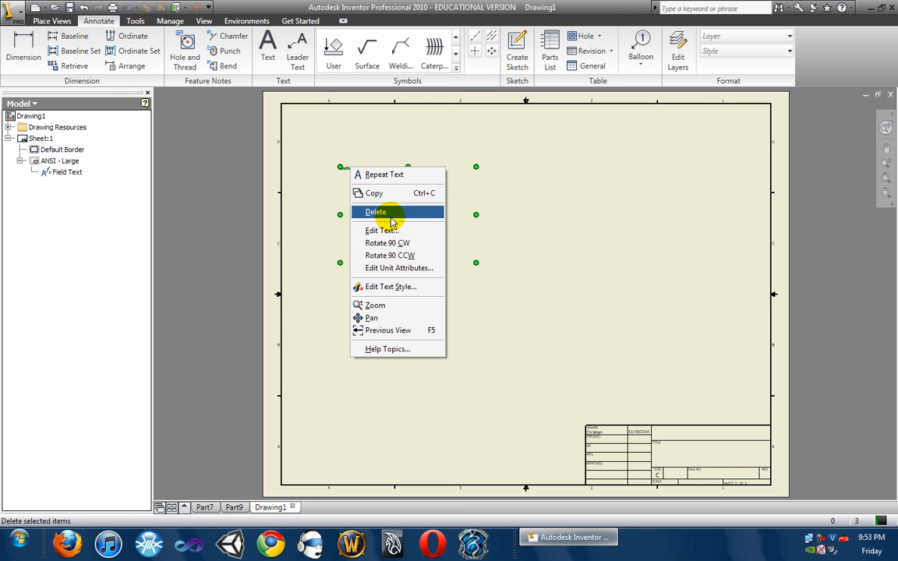
pyautogui.click(377, 212)
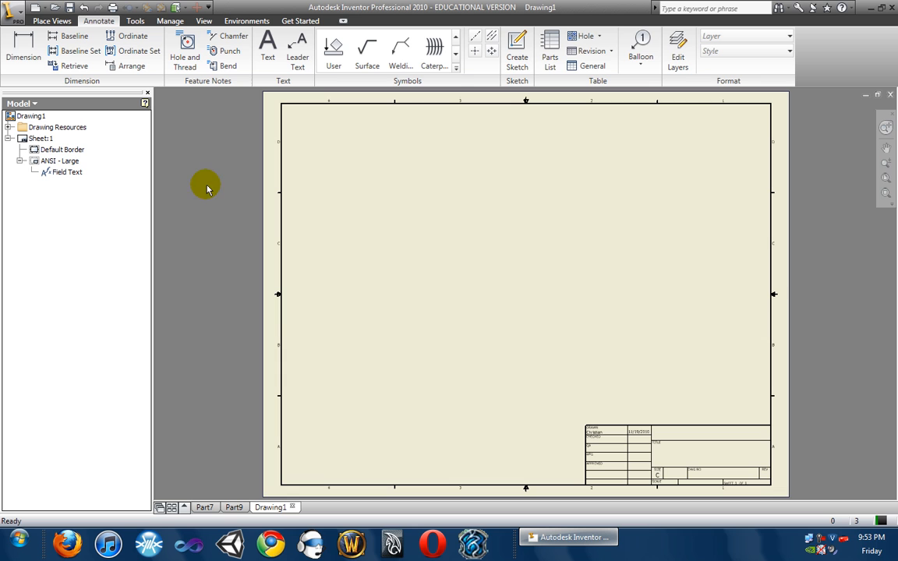
pyautogui.moveTo(478, 242)
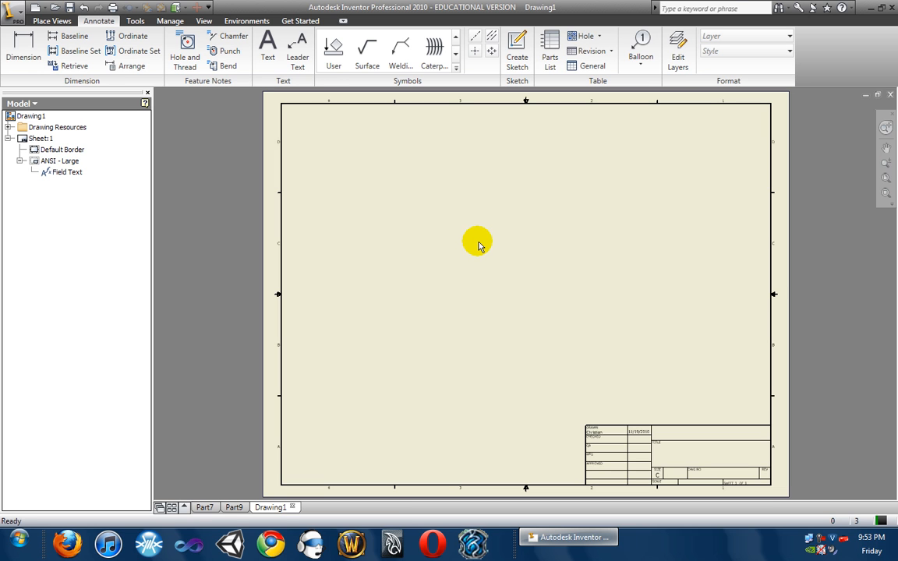
pyautogui.moveTo(193, 260)
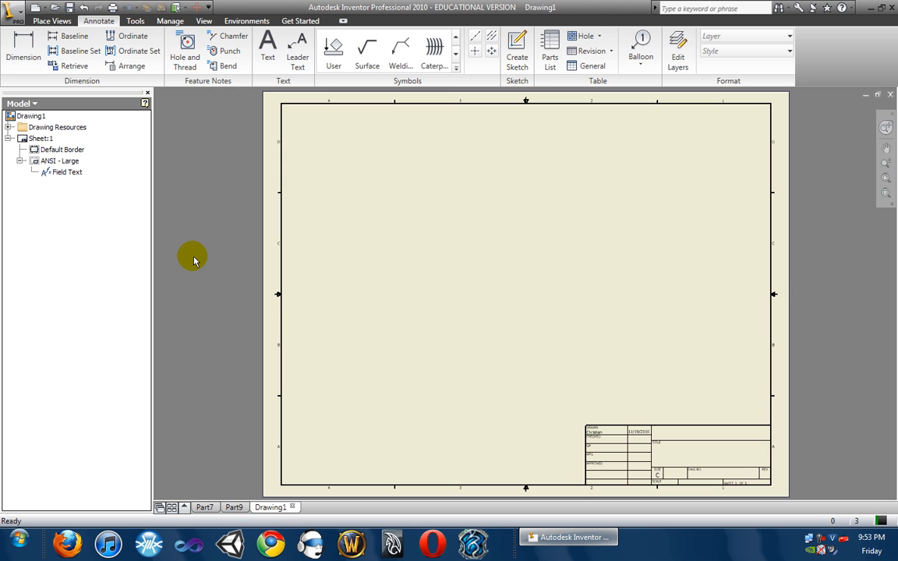
pyautogui.moveTo(198, 258)
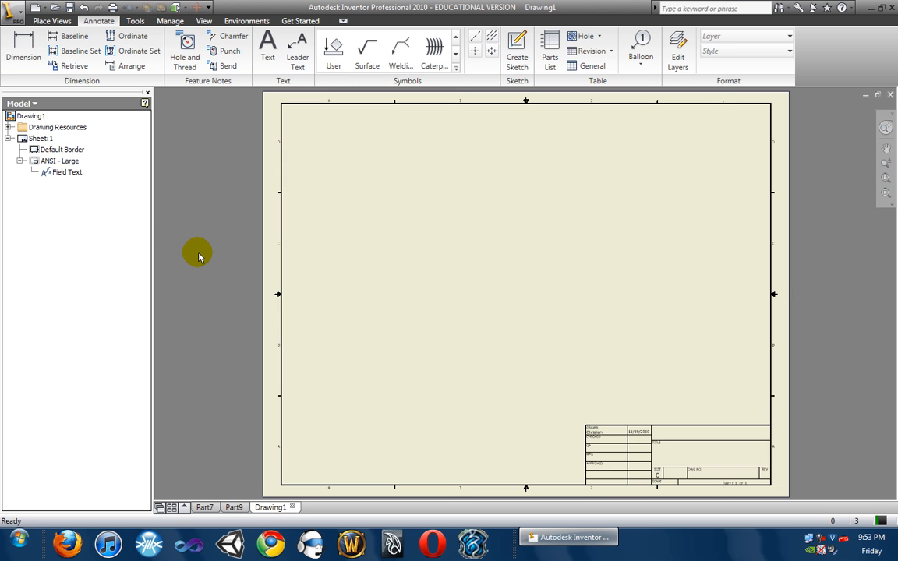
# - Edit Sheet:1 to size A, then delete the ANSI - Large title block
pyautogui.click(62, 149)
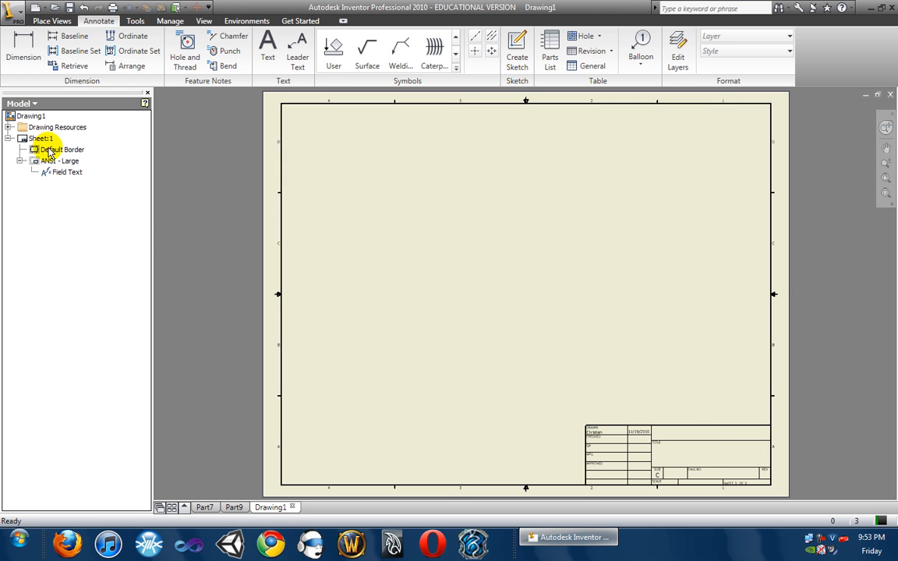
pyautogui.click(41, 138)
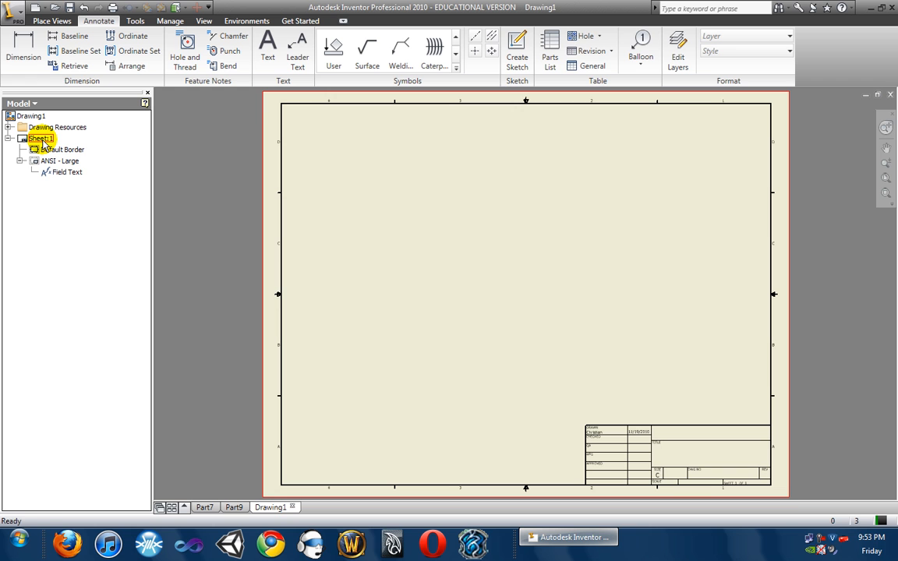
pyautogui.rightClick(41, 138)
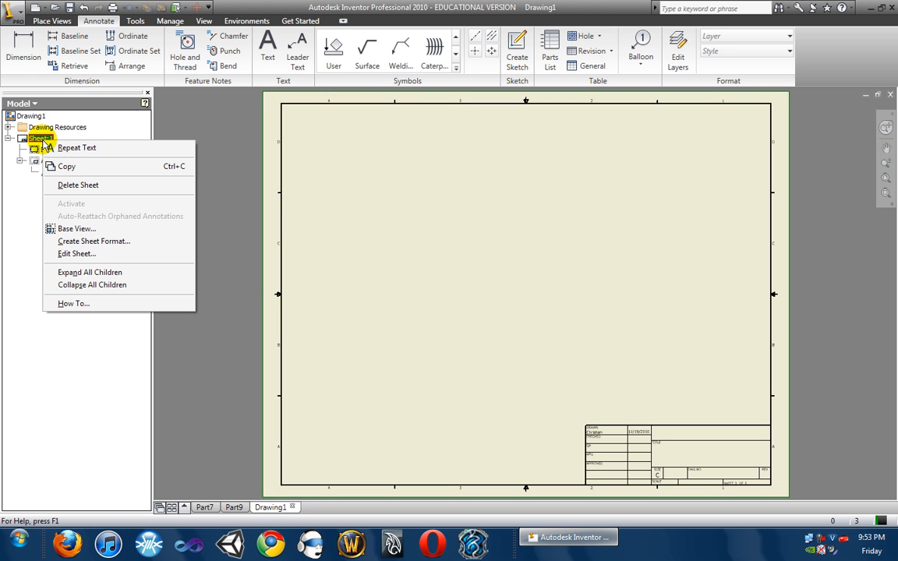
pyautogui.click(76, 254)
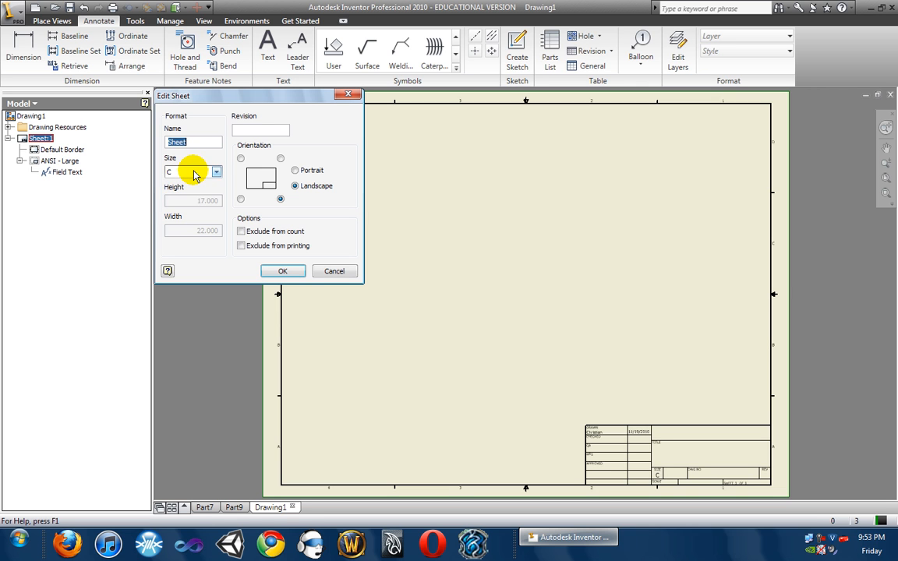
pyautogui.click(216, 171)
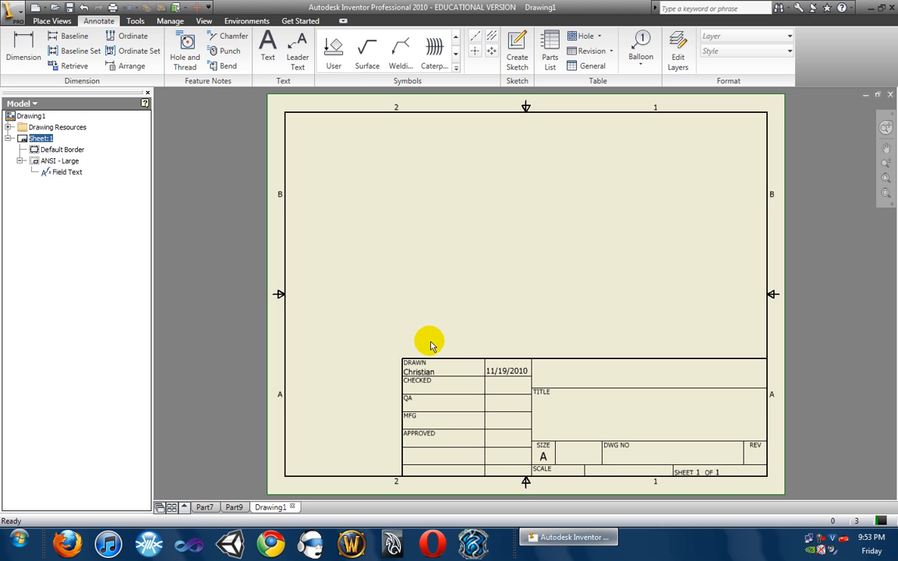
pyautogui.moveTo(491, 325)
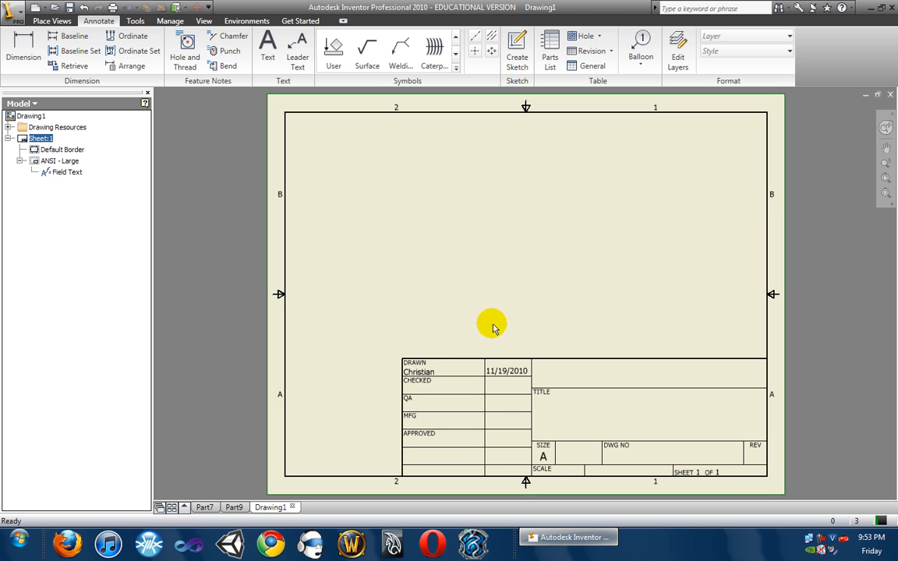
pyautogui.moveTo(425, 335)
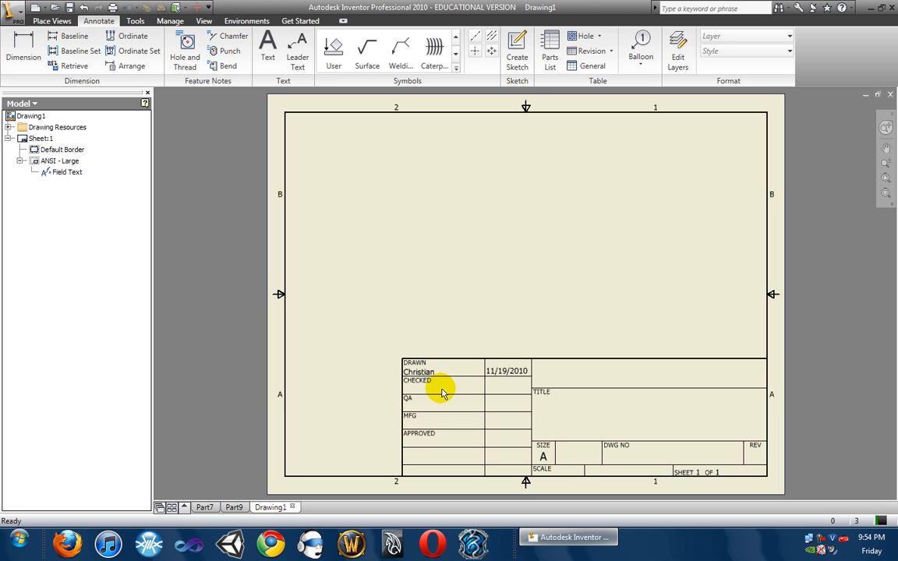
pyautogui.moveTo(61, 203)
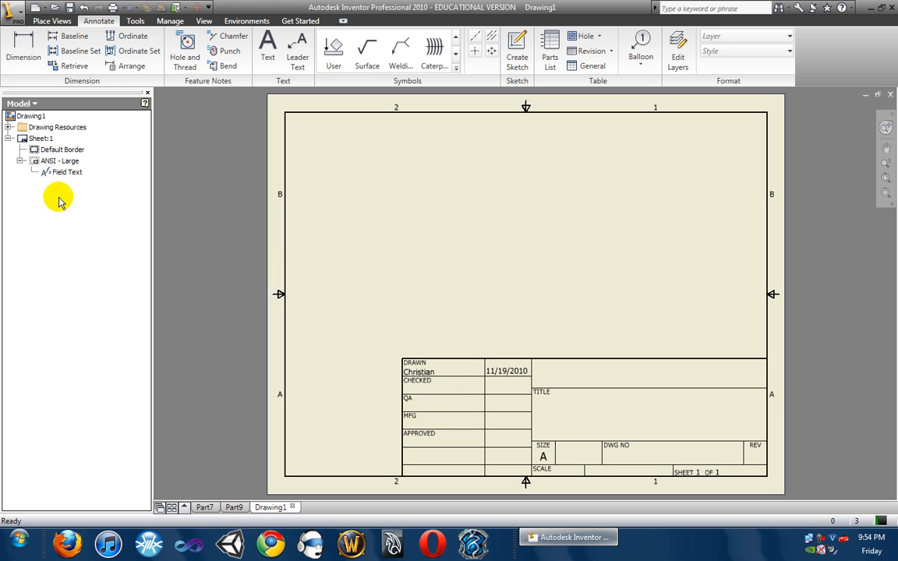
pyautogui.rightClick(37, 160)
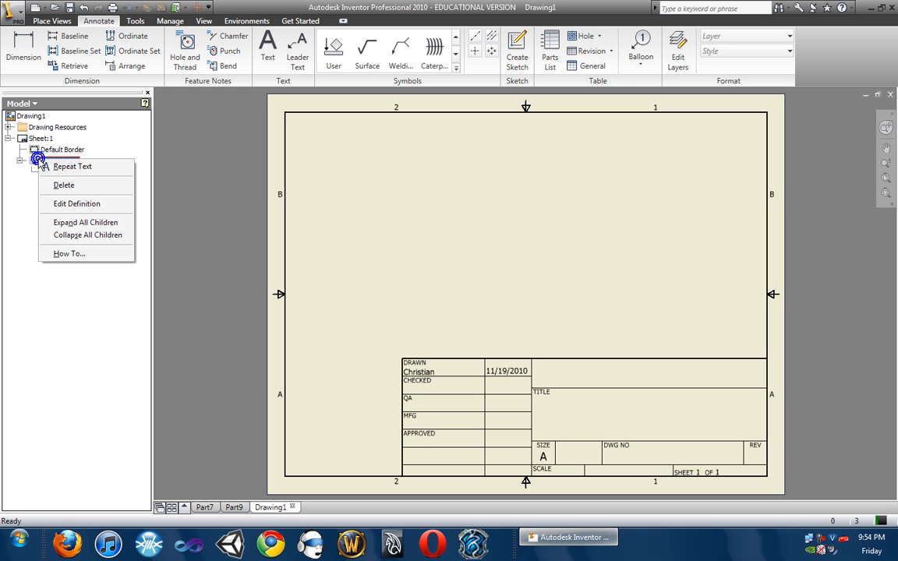
pyautogui.click(63, 185)
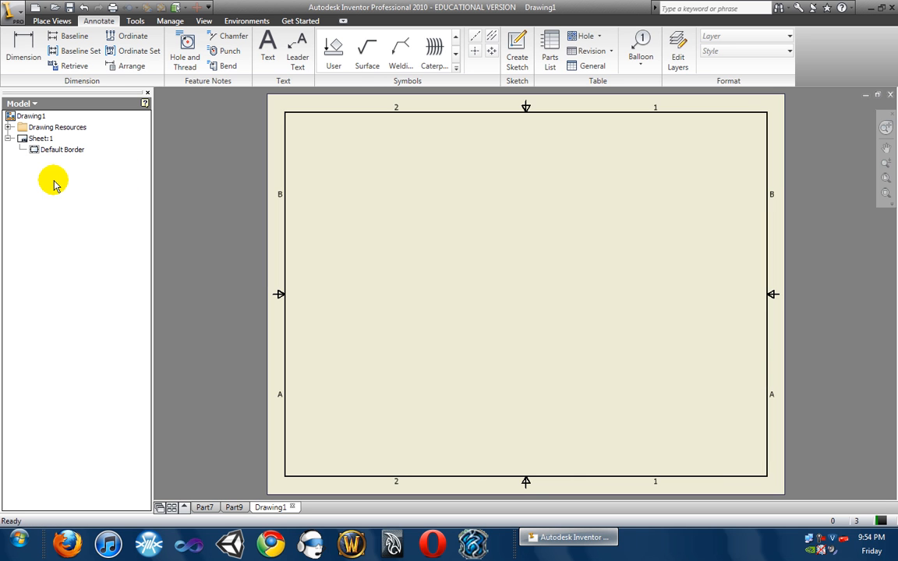